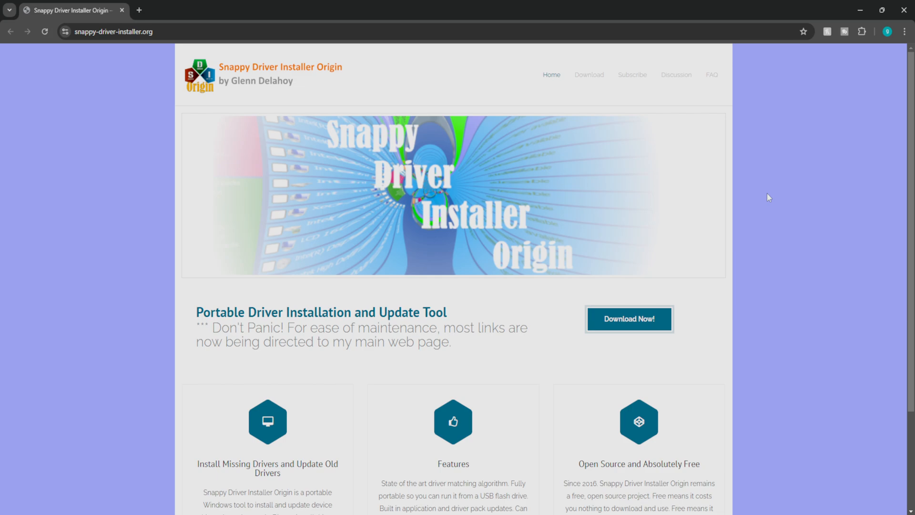
mouse_move(642, 340)
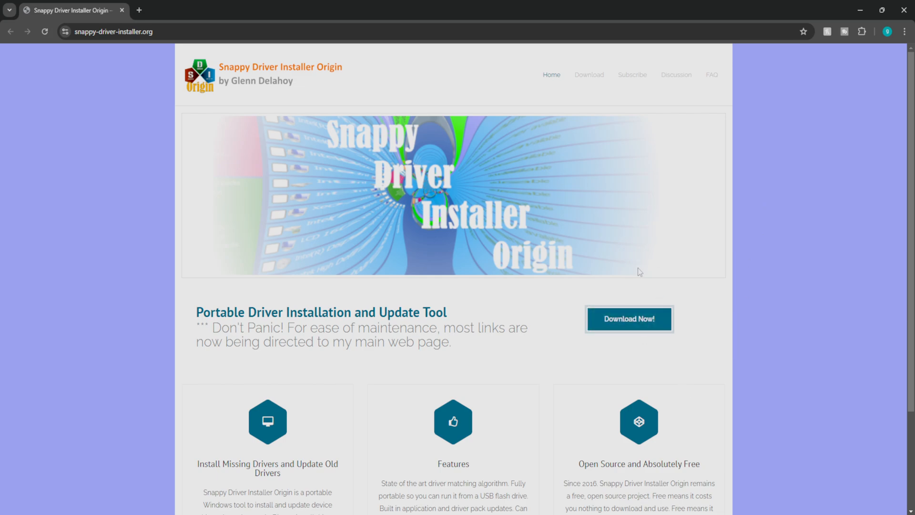
Step: Download the Snappy Driver Installer Origin Version 1.13.6 zip from Glenn's download page
left_click(629, 319)
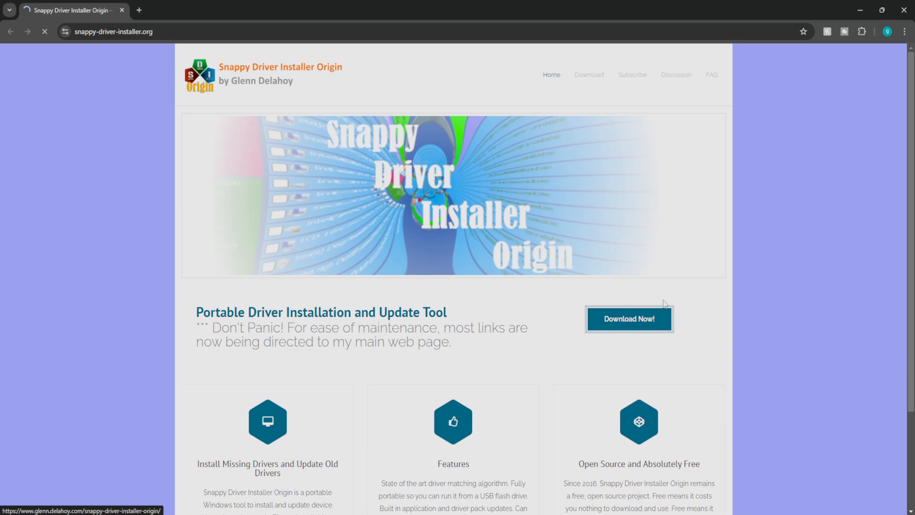
left_click(629, 319)
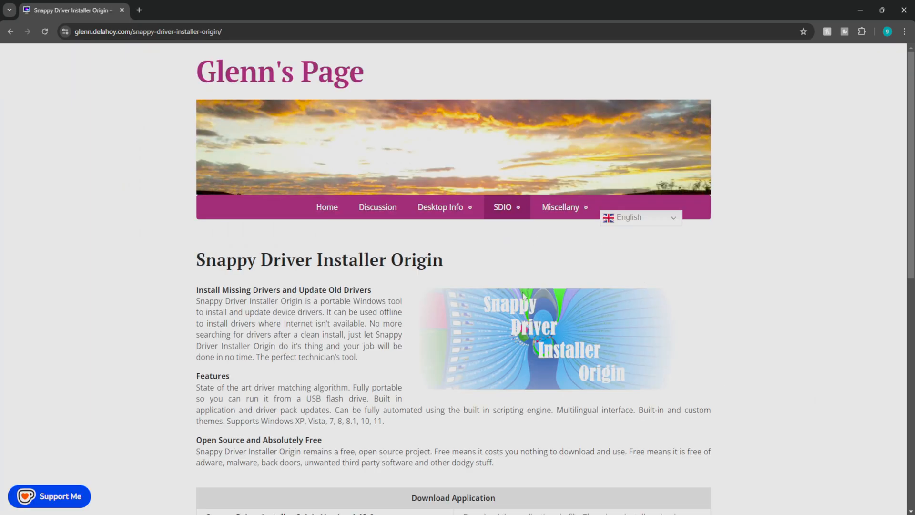
scroll("down", 3)
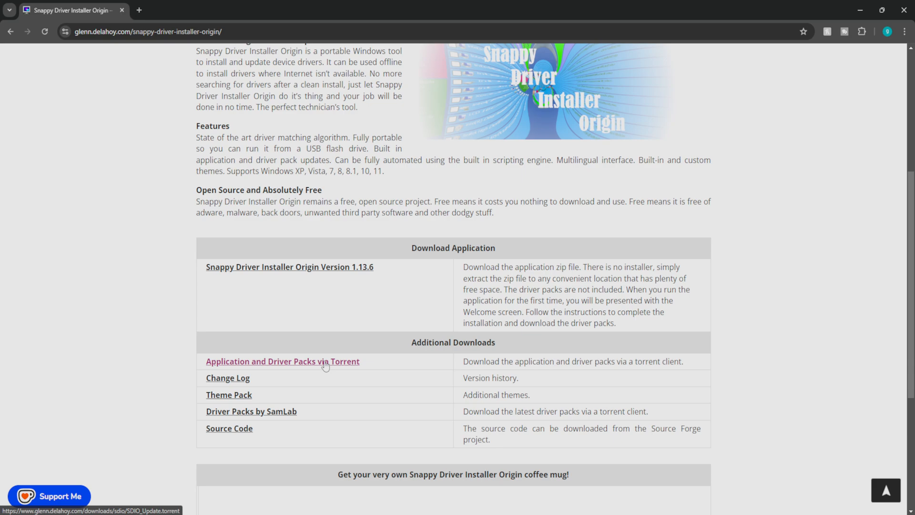
mouse_move(296, 303)
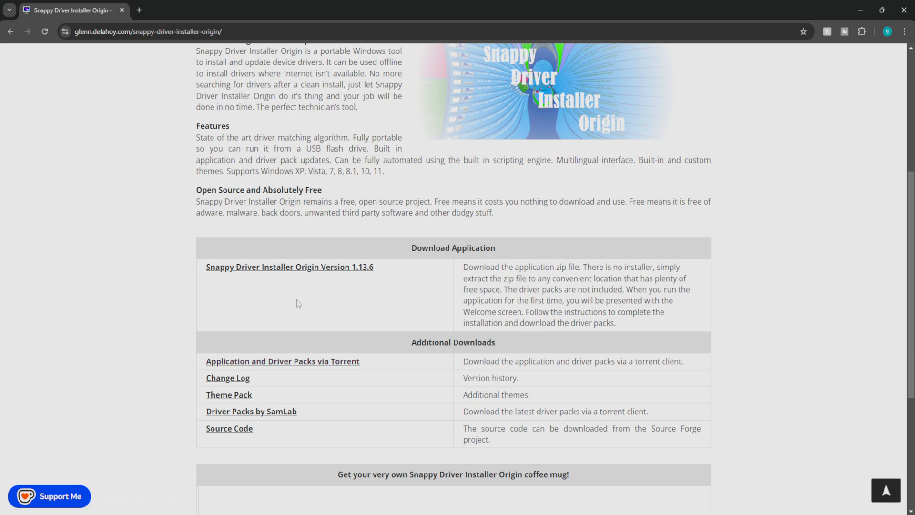
left_click(289, 266)
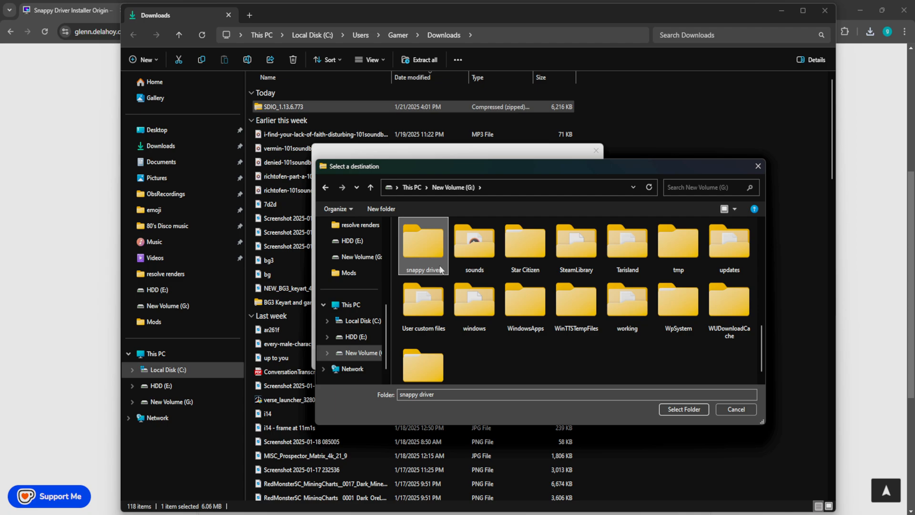
Step: Extract the zip to G:\snappy driver and launch SDIO_x64_R773
left_click(683, 409)
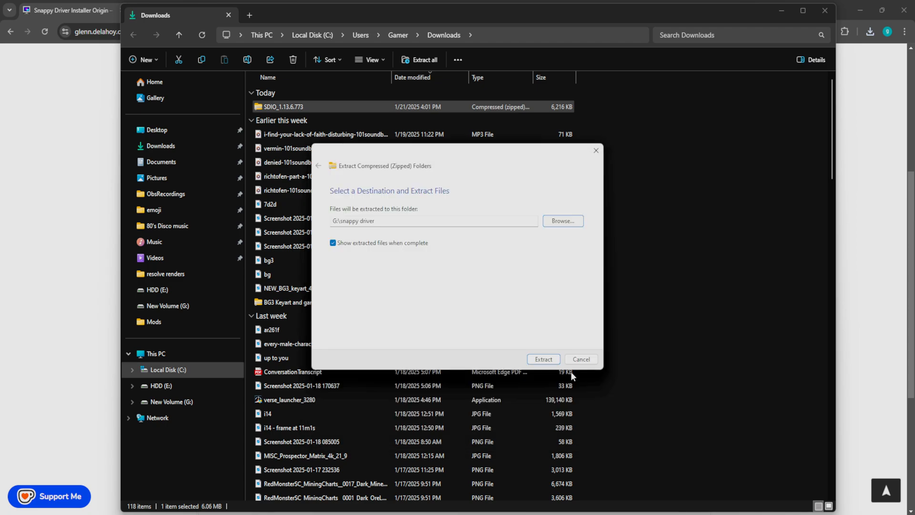
left_click(542, 359)
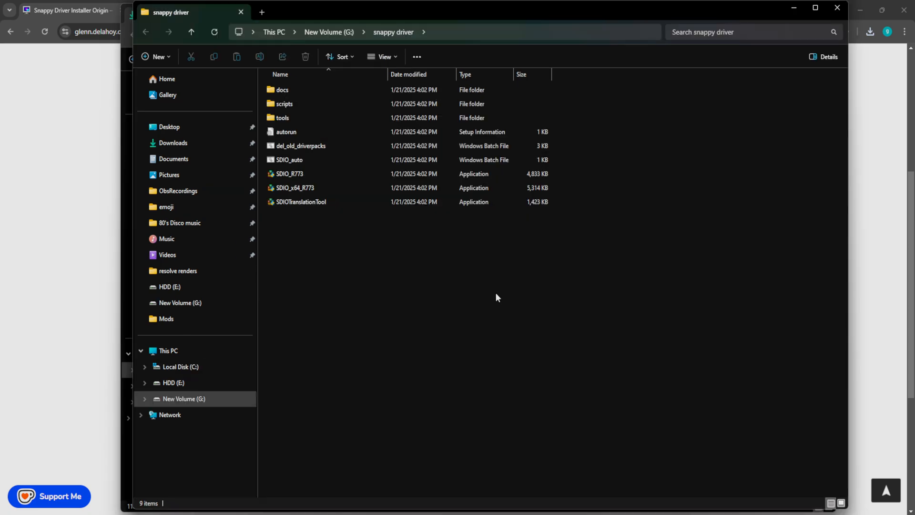
left_click(293, 187)
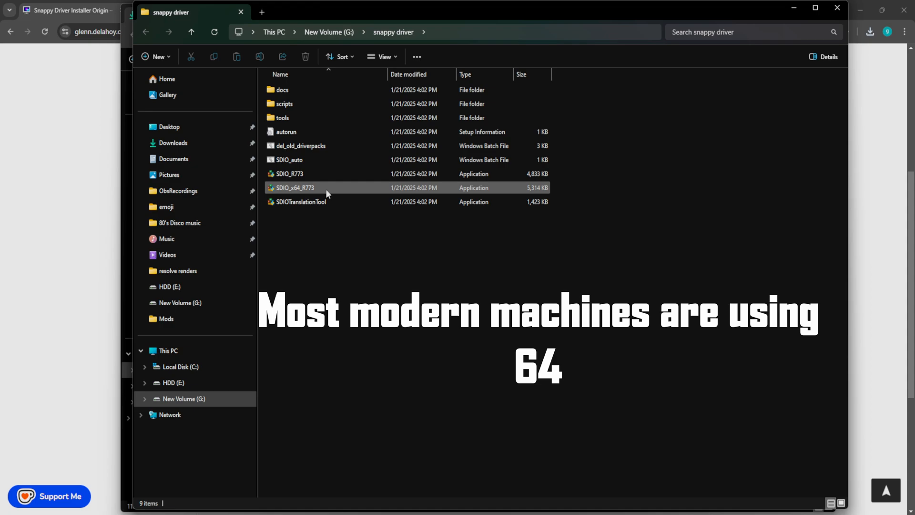
double_click(293, 187)
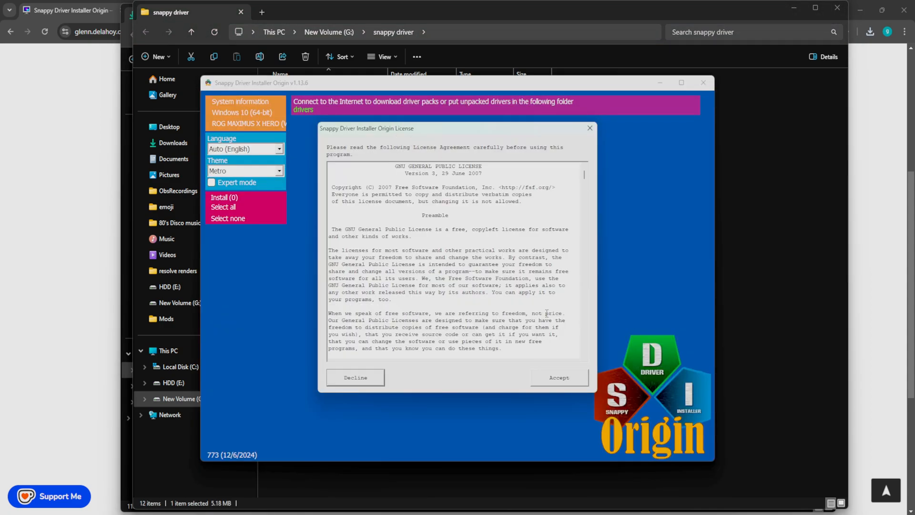
Step: Scroll through the GNU General Public License text and accept it
scroll("down", 3)
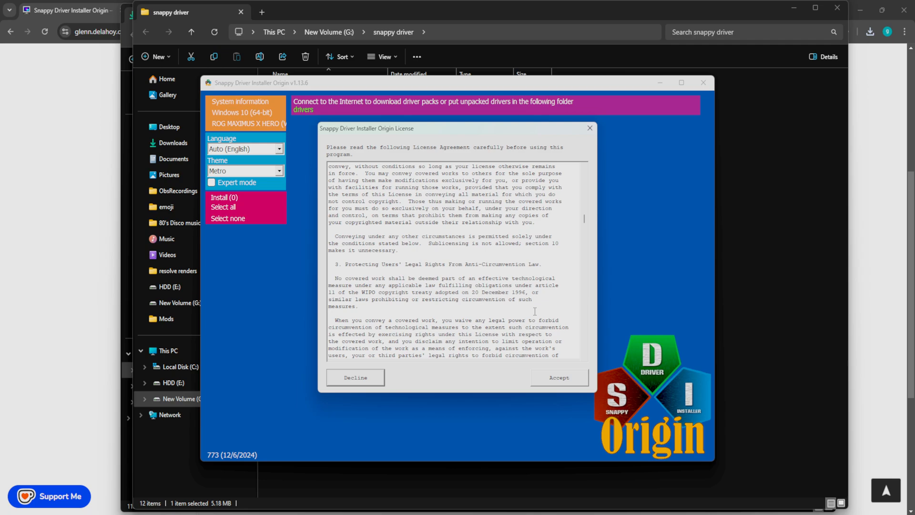
scroll("down", 3)
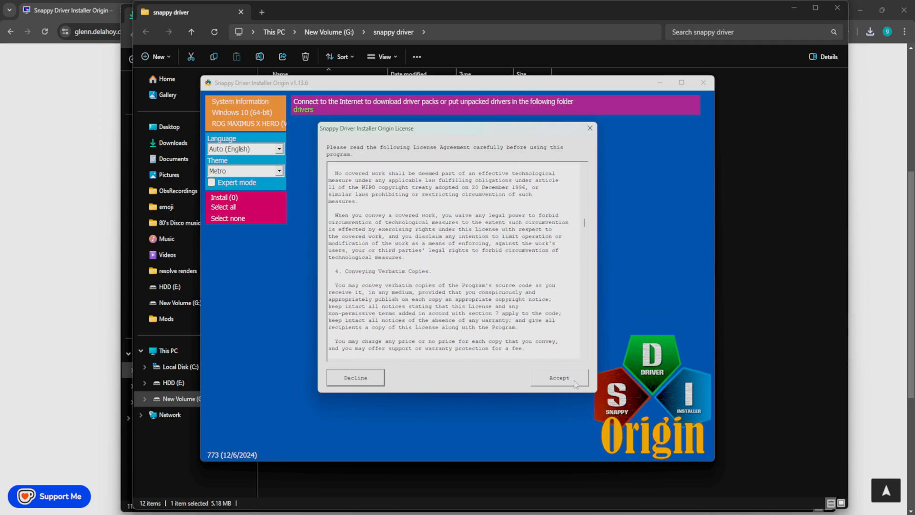
left_click(559, 377)
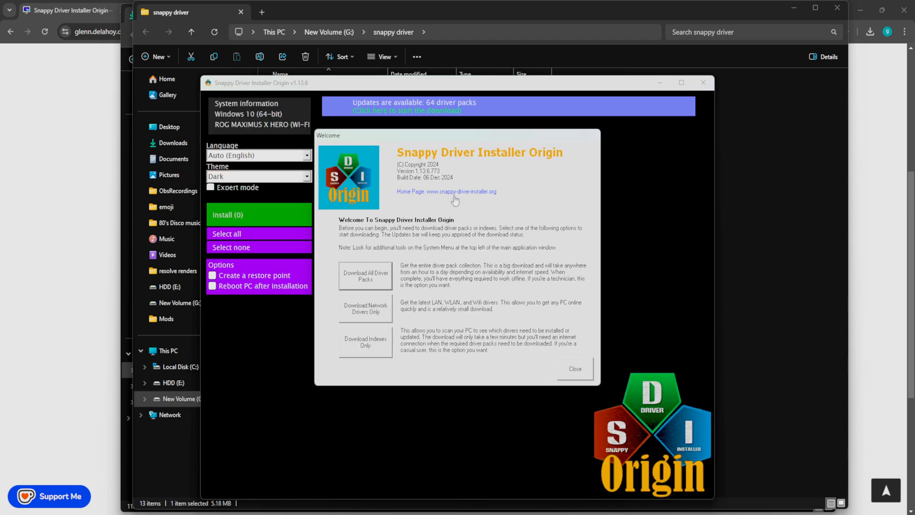
mouse_move(395, 270)
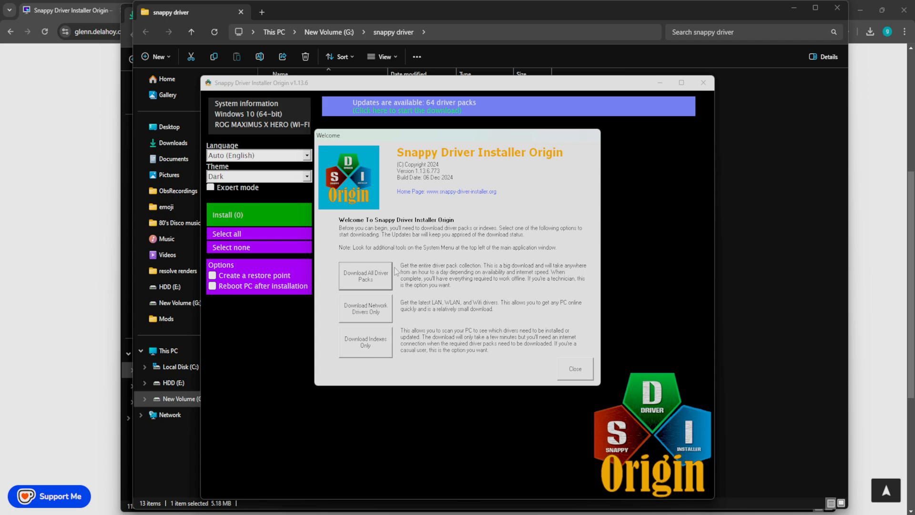
mouse_move(378, 278)
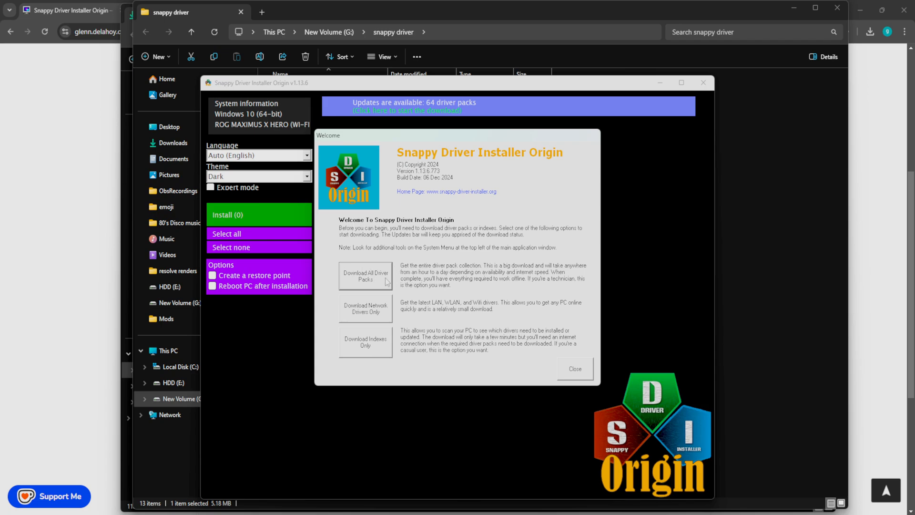
mouse_move(376, 317)
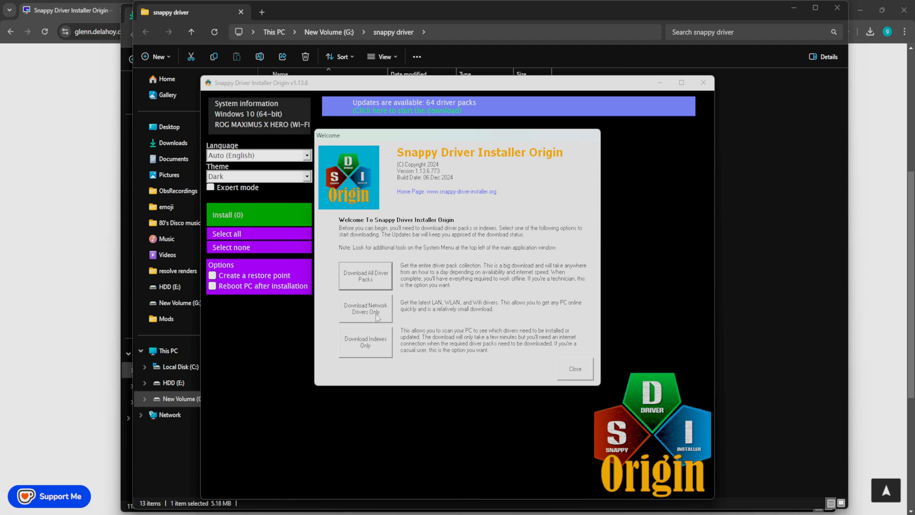
mouse_move(547, 312)
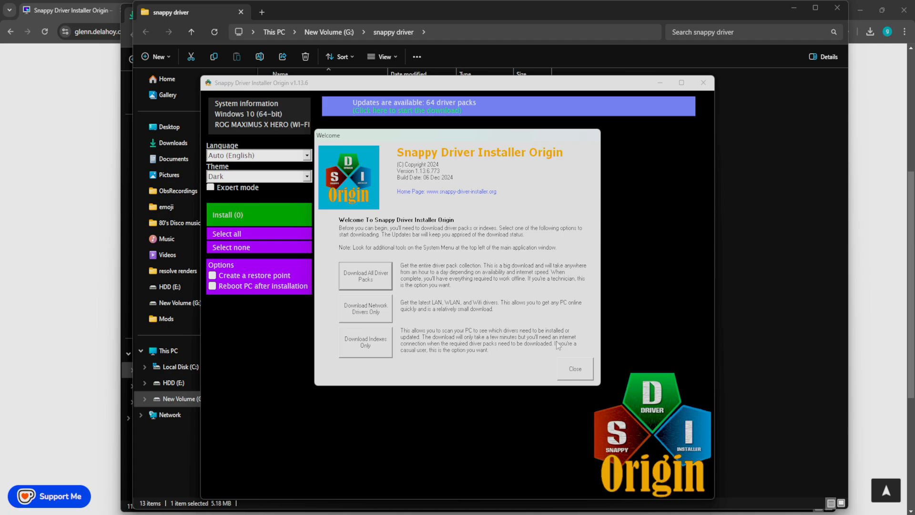
mouse_move(502, 351)
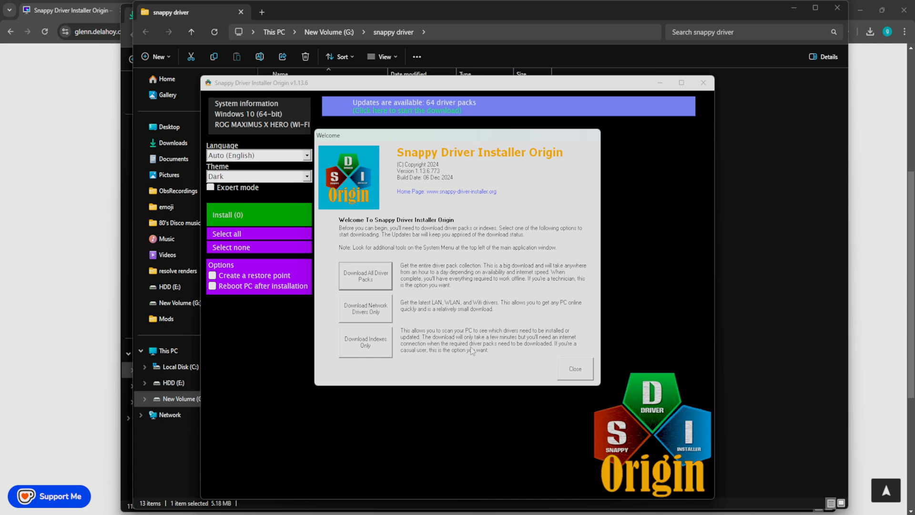
Step: Choose Download Indexes Only in the Welcome dialog to scan and install initial drivers
left_click(414, 106)
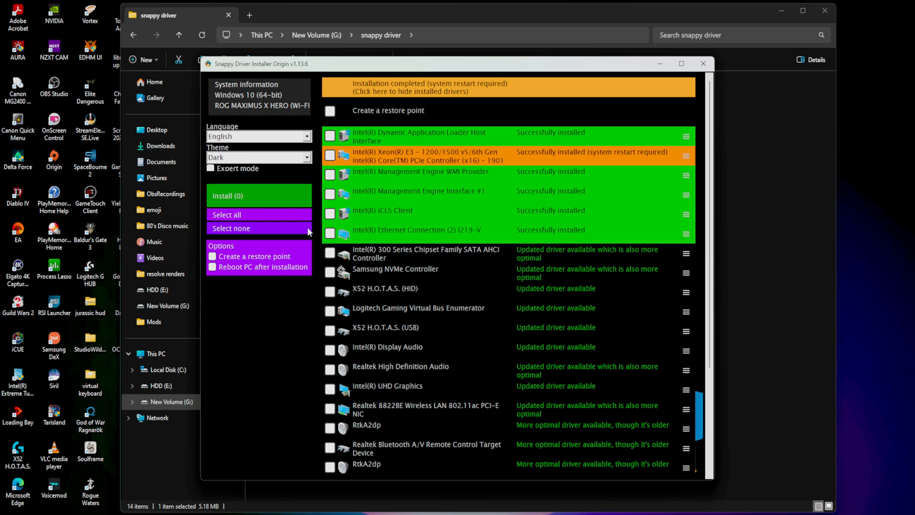
Step: Select and install all remaining updates, then re-tick the failed X52 H.O.T.A.S. (HID) entry
left_click(227, 215)
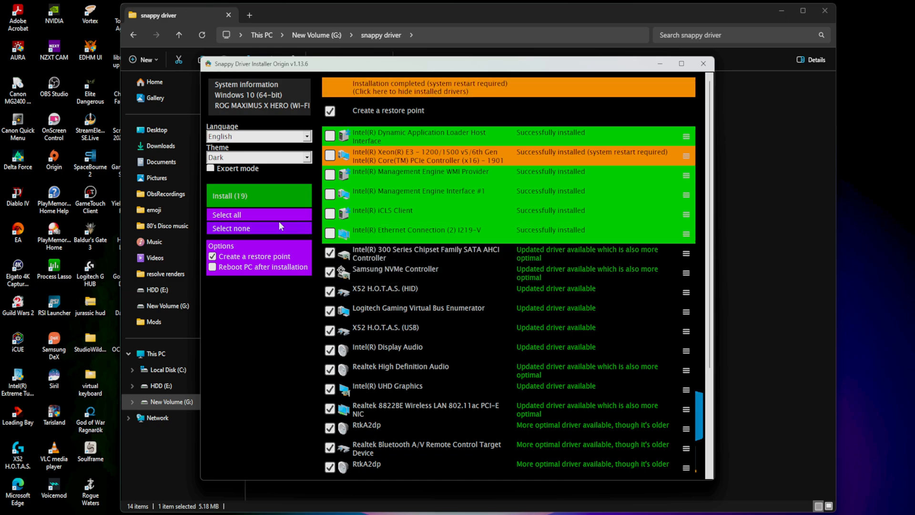
left_click(211, 256)
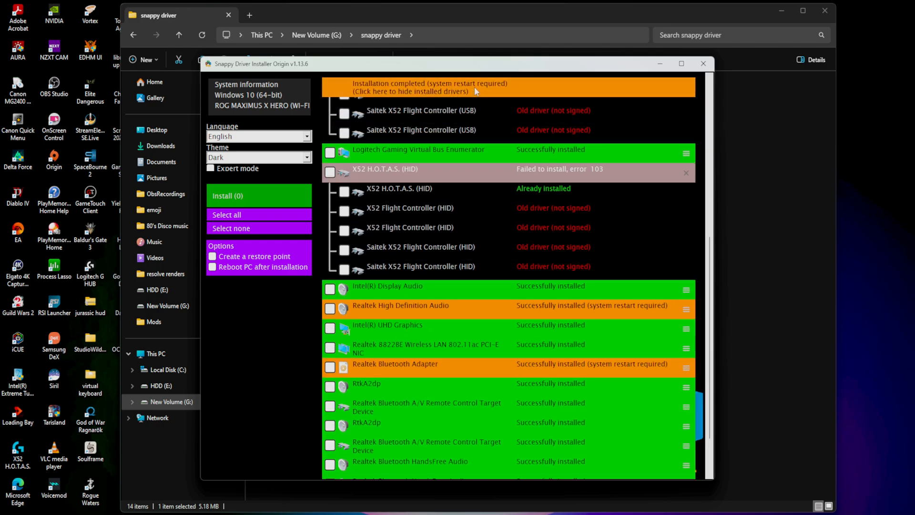
scroll("down", 3)
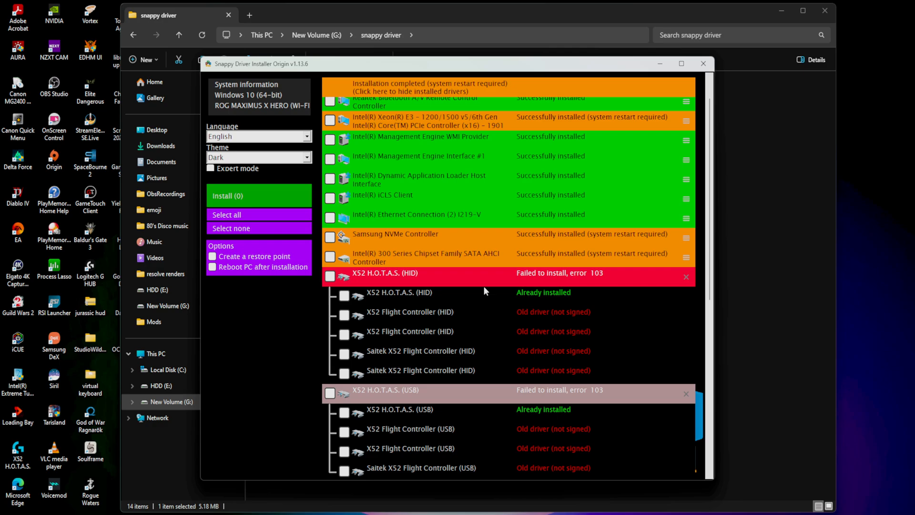
left_click(330, 276)
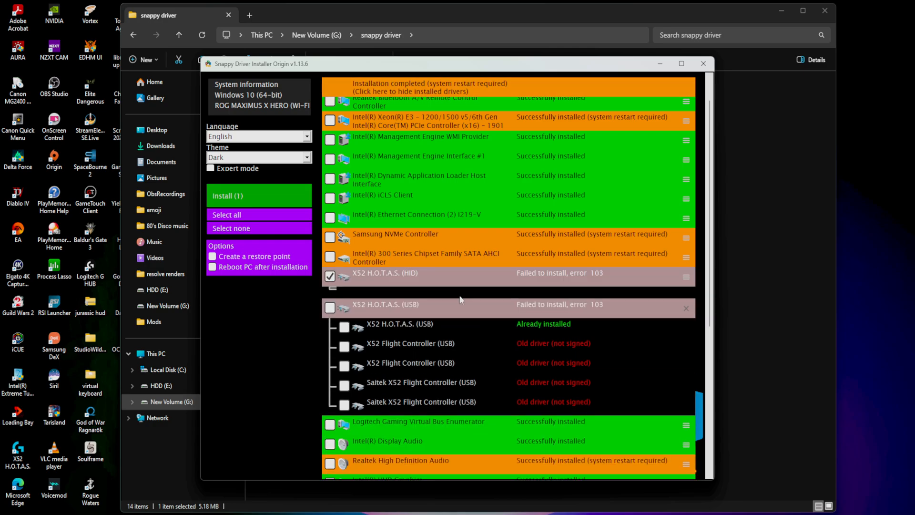